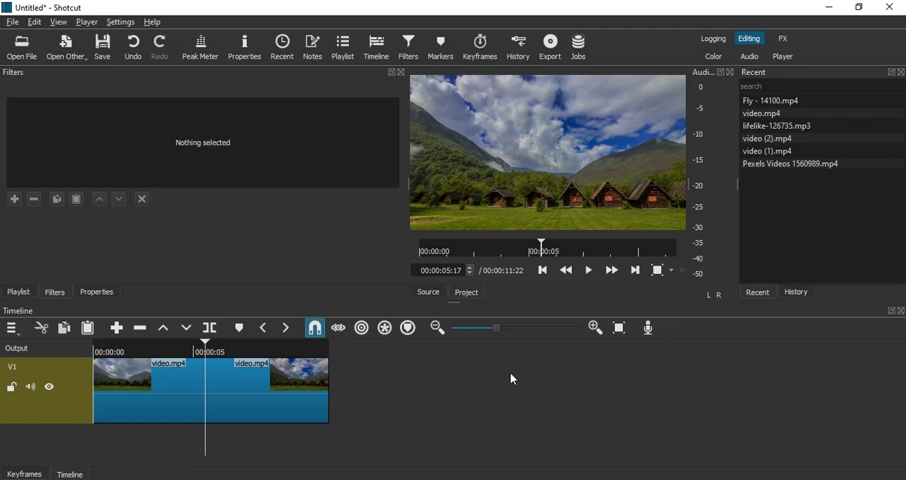
pyautogui.moveTo(574, 290)
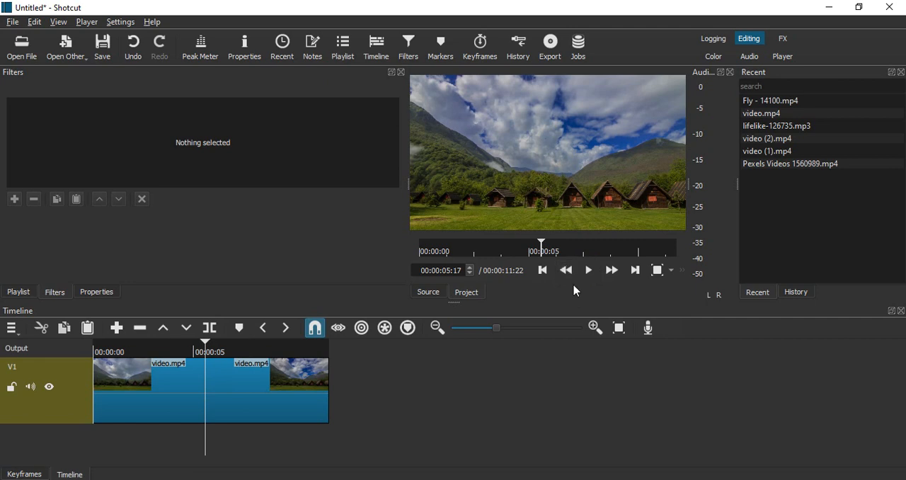
pyautogui.moveTo(530, 249)
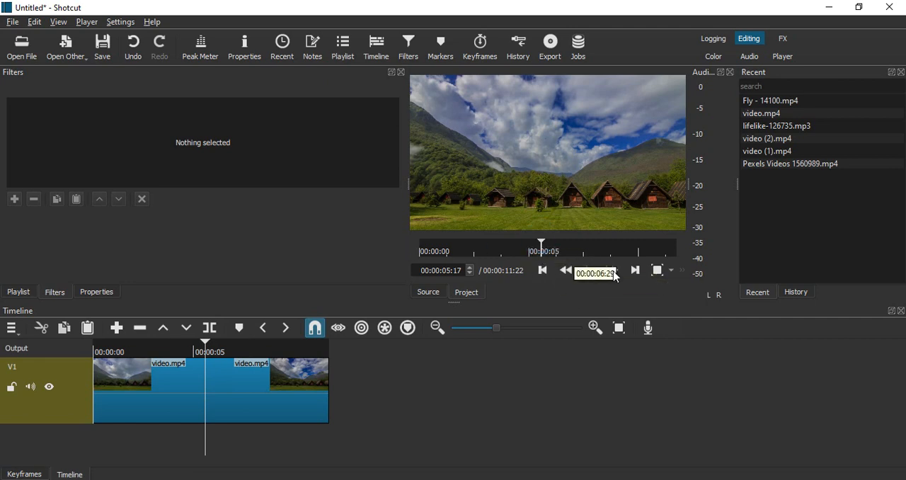
# Preview the timeline and the galaxy clip, then load Pexels Videos 1560989.mp4 as source.
pyautogui.click(588, 270)
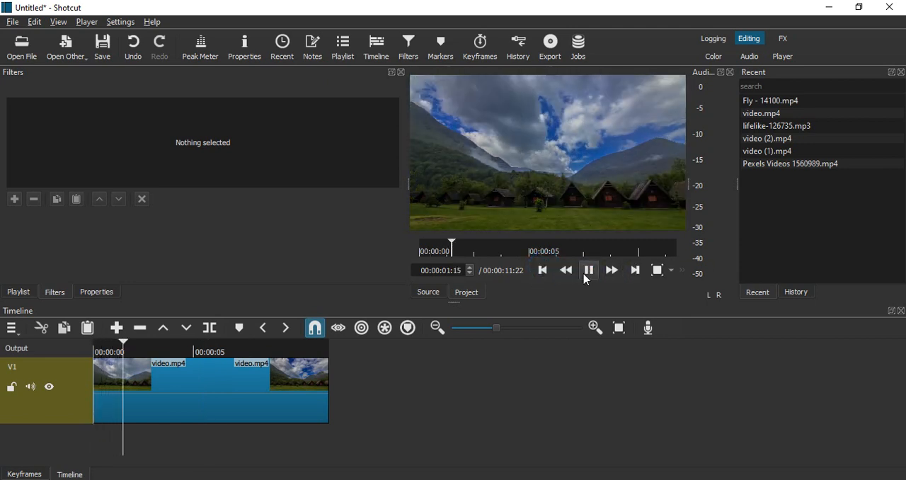
pyautogui.click(762, 114)
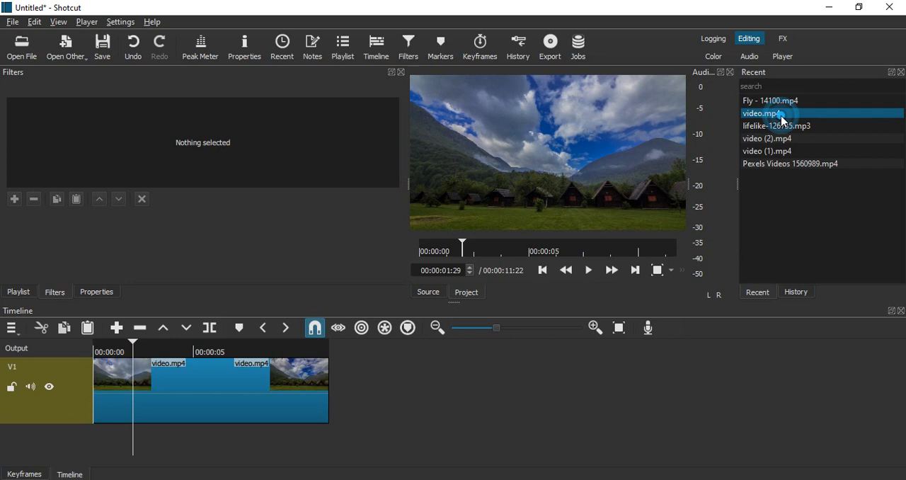
pyautogui.click(767, 138)
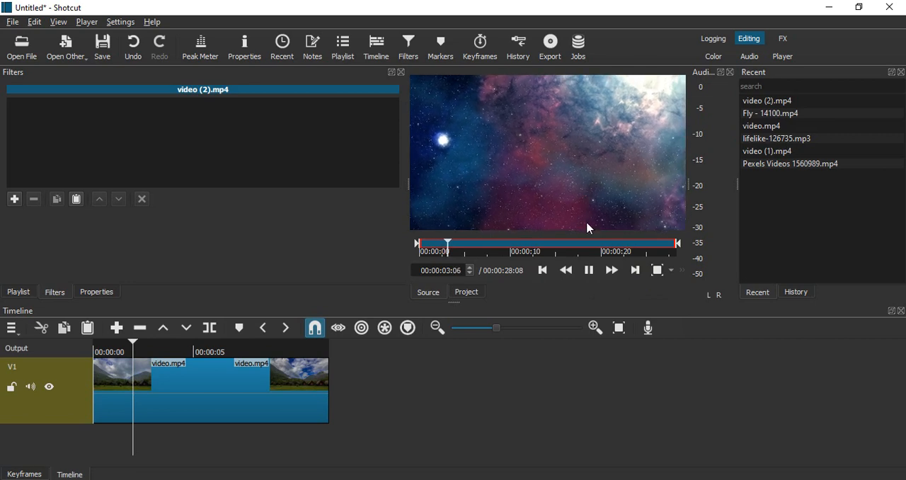
pyautogui.click(589, 269)
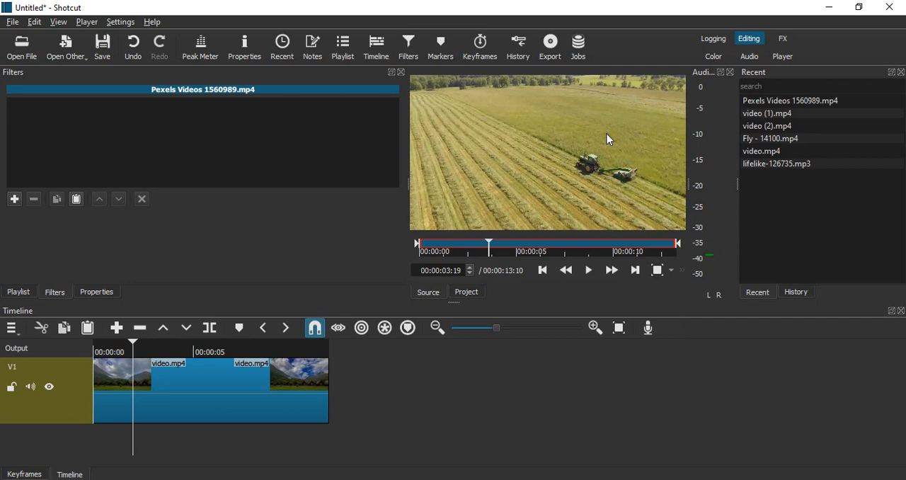
pyautogui.moveTo(254, 386)
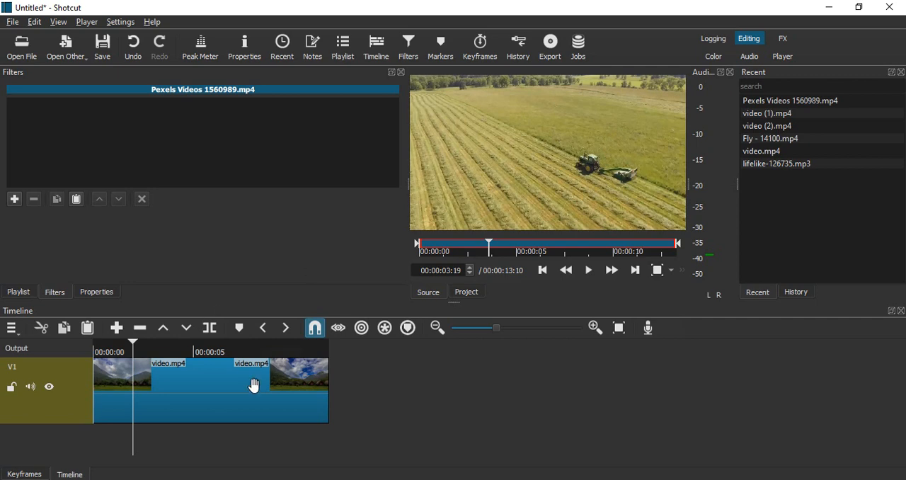
pyautogui.moveTo(287, 390)
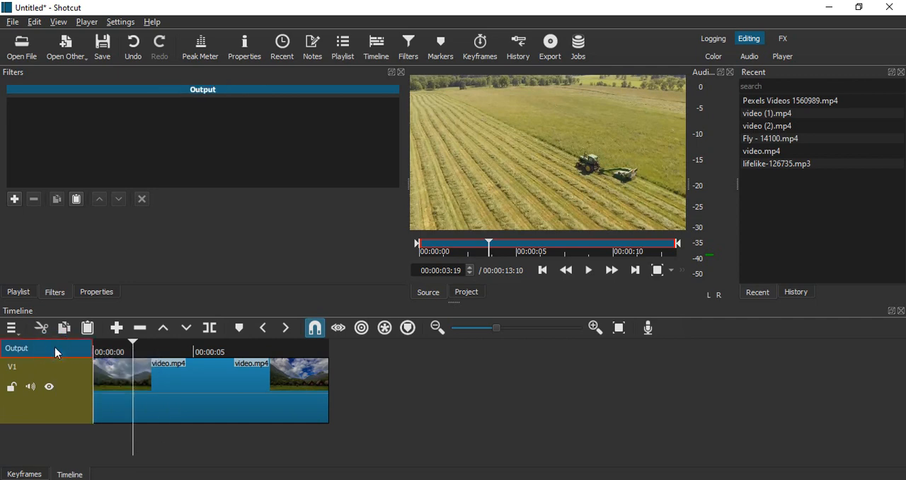
# Add an empty video track V2 above the mountain-houses track V1.
pyautogui.rightClick(57, 351)
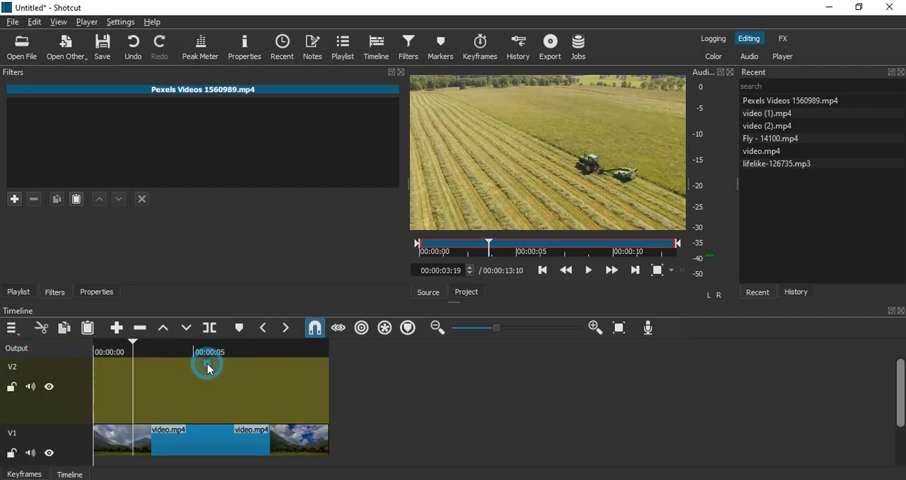
pyautogui.moveTo(103, 400)
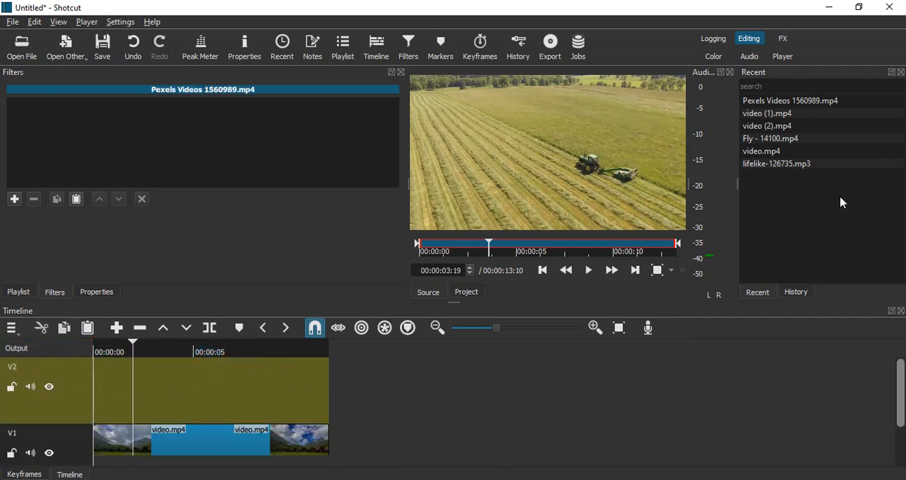
pyautogui.moveTo(577, 145)
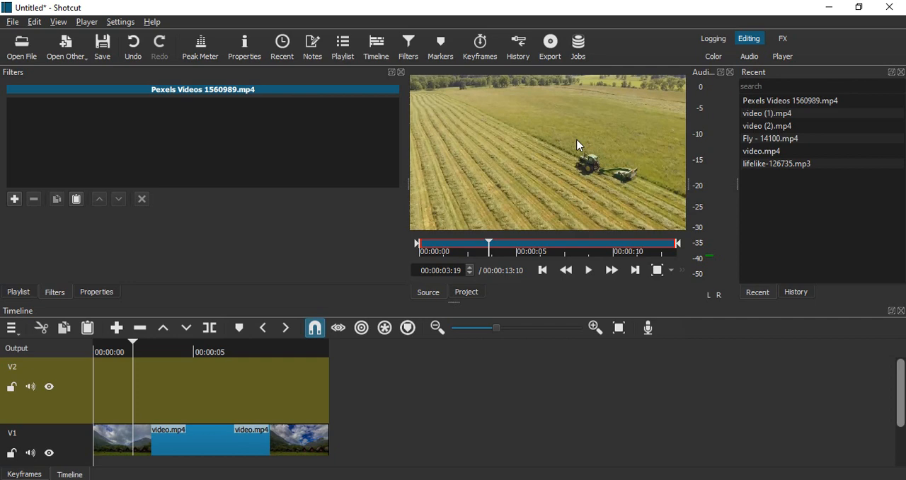
pyautogui.moveTo(590, 204)
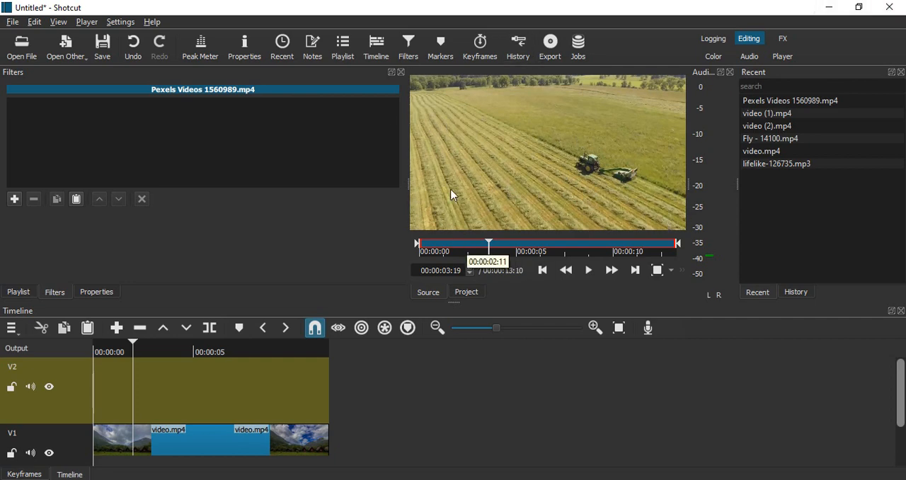
pyautogui.moveTo(407, 184)
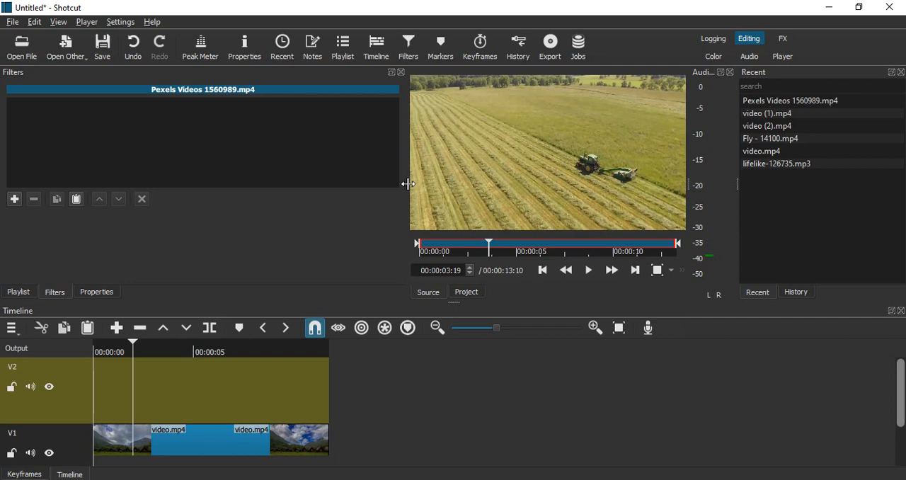
# Place the tractor clip on V2 and trim its end to match V1's end.
pyautogui.moveTo(404, 184); pyautogui.dragTo(268, 184)
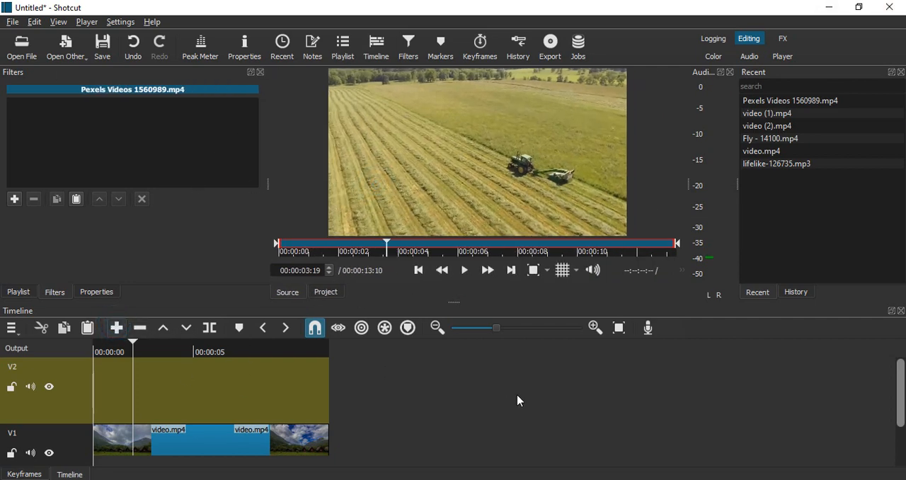
pyautogui.click(116, 327)
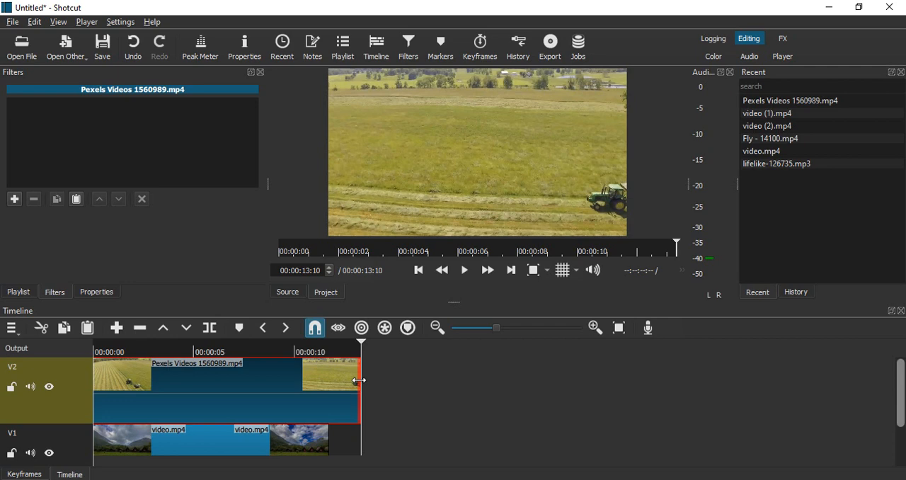
pyautogui.moveTo(360, 380); pyautogui.dragTo(329, 380)
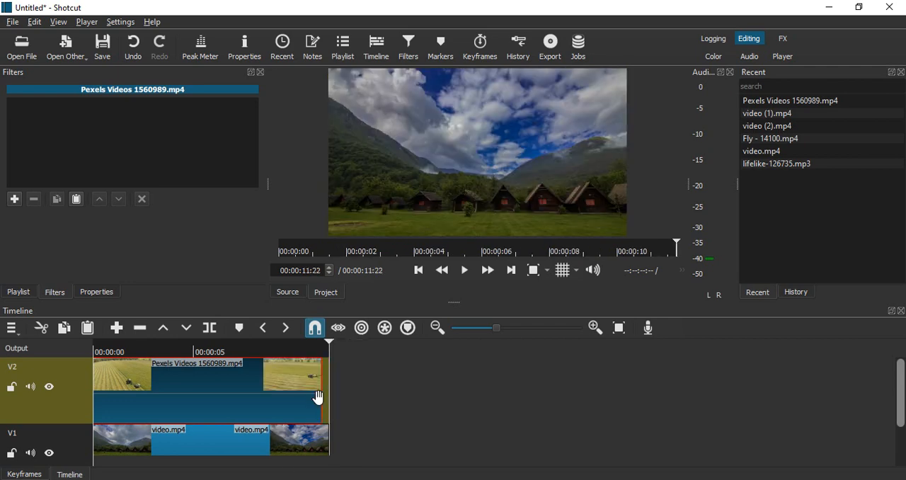
pyautogui.moveTo(318, 395); pyautogui.dragTo(338, 391)
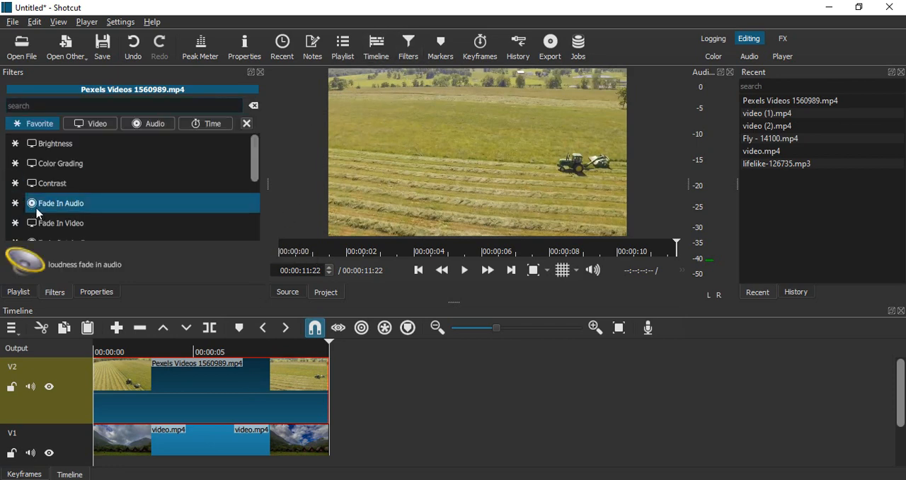
# Add Size, Position & Rotate to the tractor clip and shrink it into the bottom-left corner.
pyautogui.write('si')
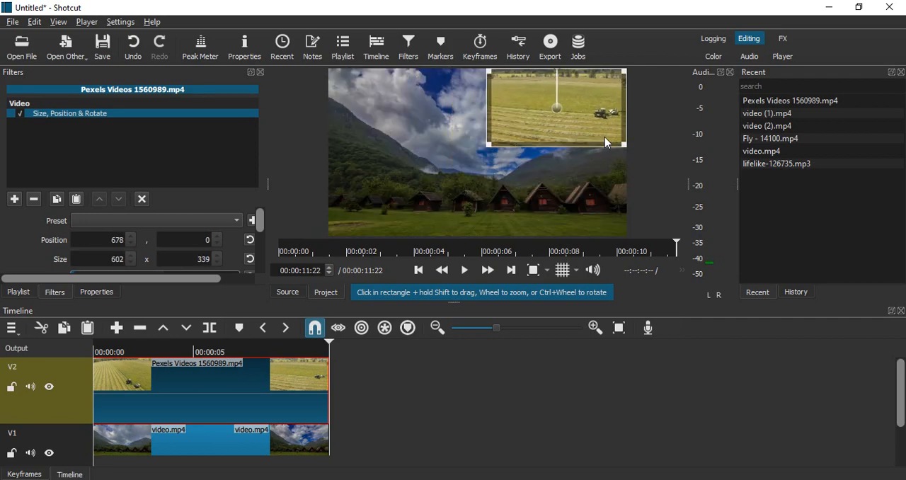
pyautogui.moveTo(606, 141); pyautogui.dragTo(559, 104)
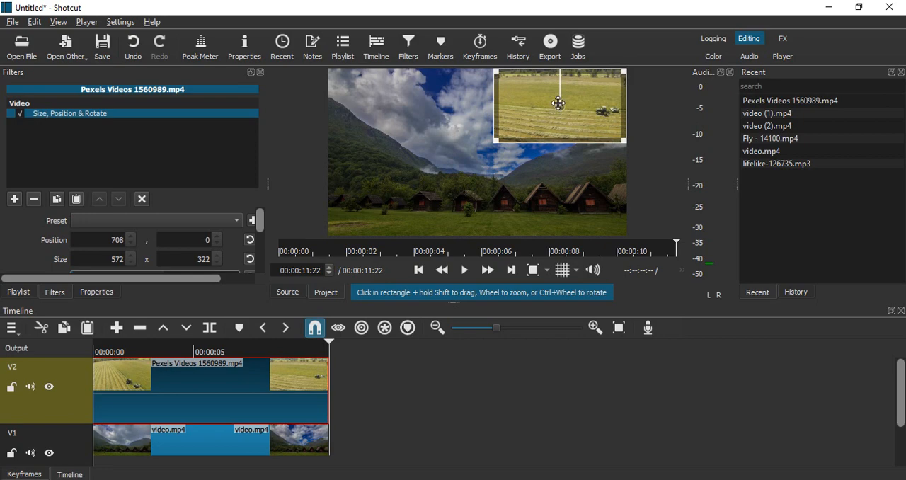
pyautogui.moveTo(558, 104); pyautogui.dragTo(411, 198)
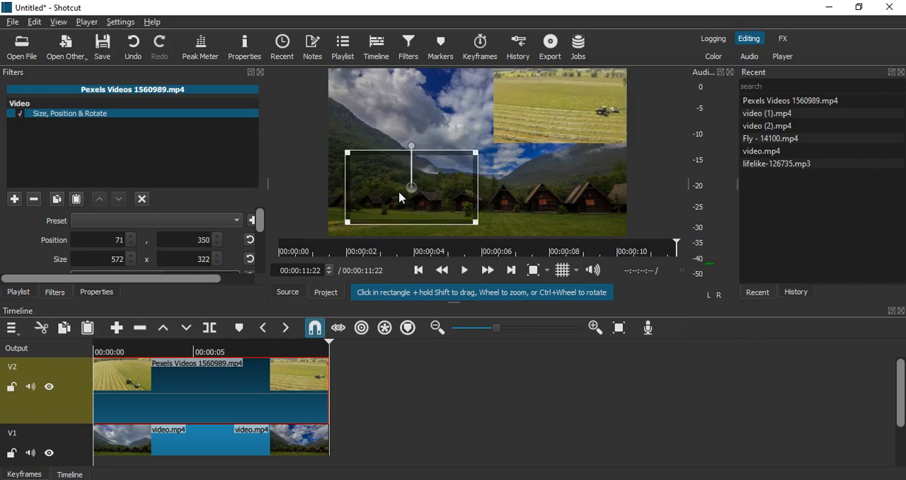
pyautogui.moveTo(411, 186); pyautogui.dragTo(395, 198)
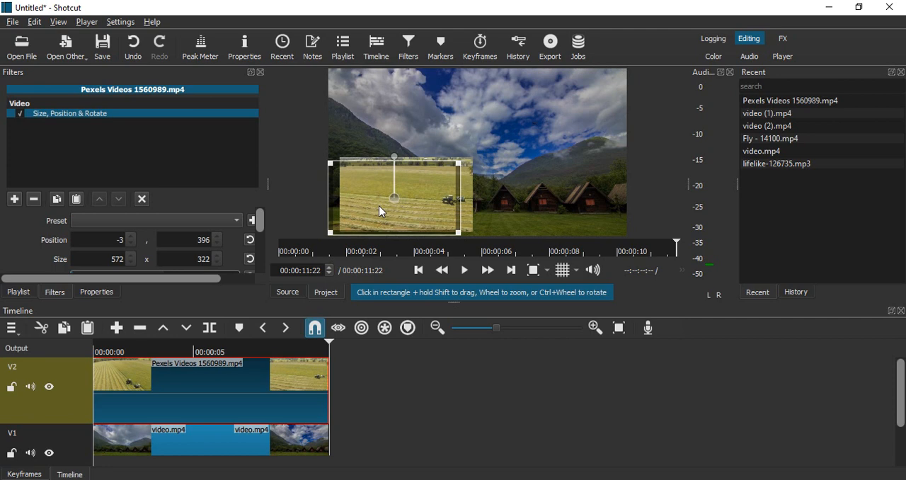
pyautogui.moveTo(394, 198); pyautogui.dragTo(403, 181)
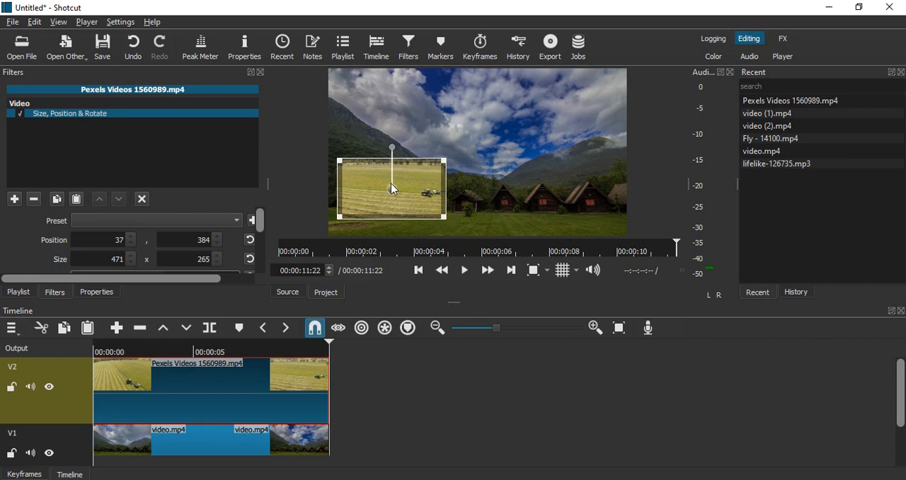
pyautogui.moveTo(390, 187); pyautogui.dragTo(395, 194)
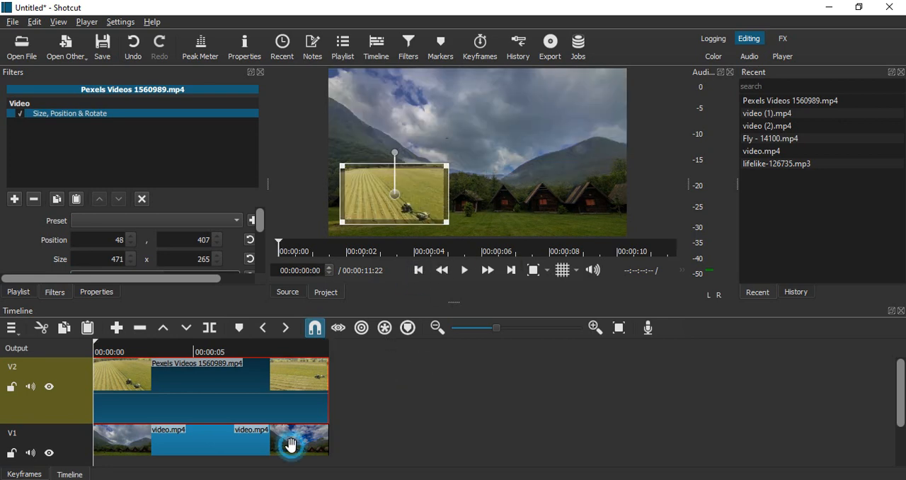
pyautogui.click(290, 440)
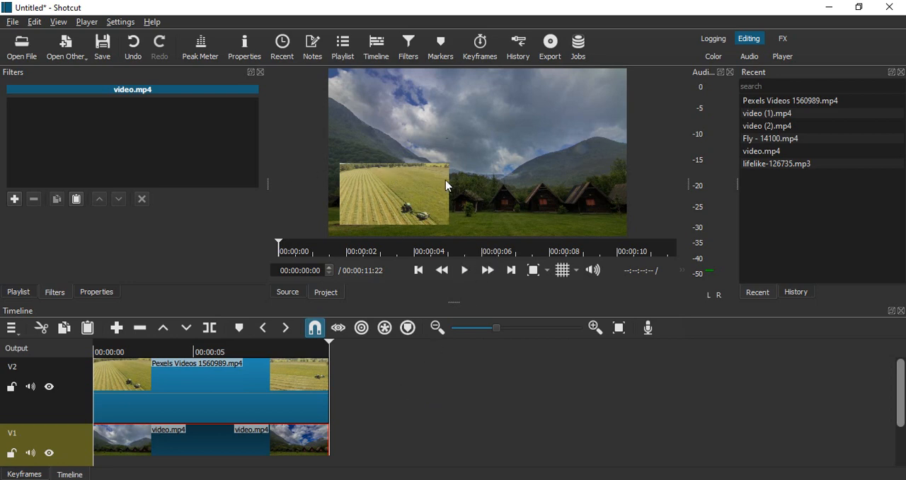
pyautogui.moveTo(429, 186)
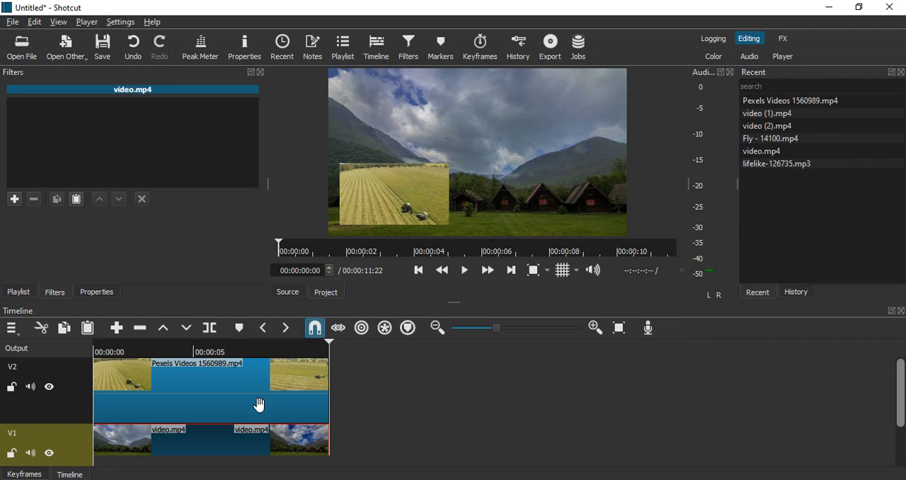
pyautogui.click(464, 270)
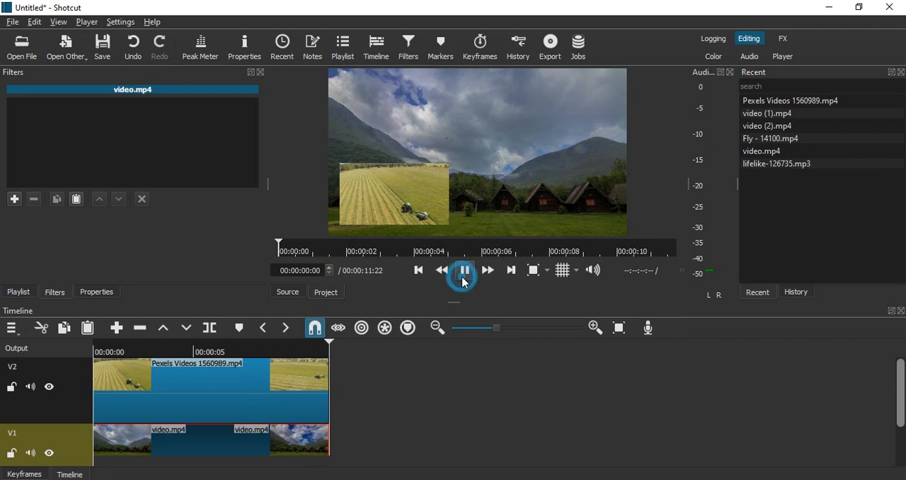
pyautogui.click(464, 270)
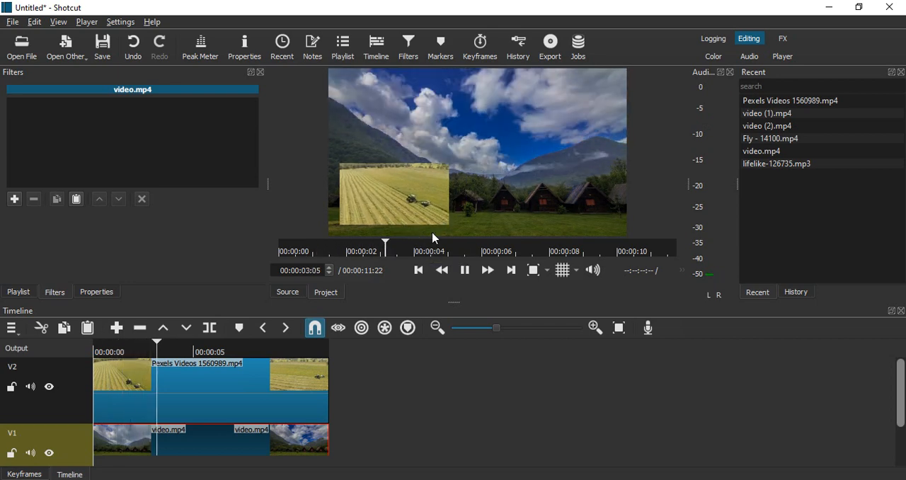
pyautogui.click(465, 270)
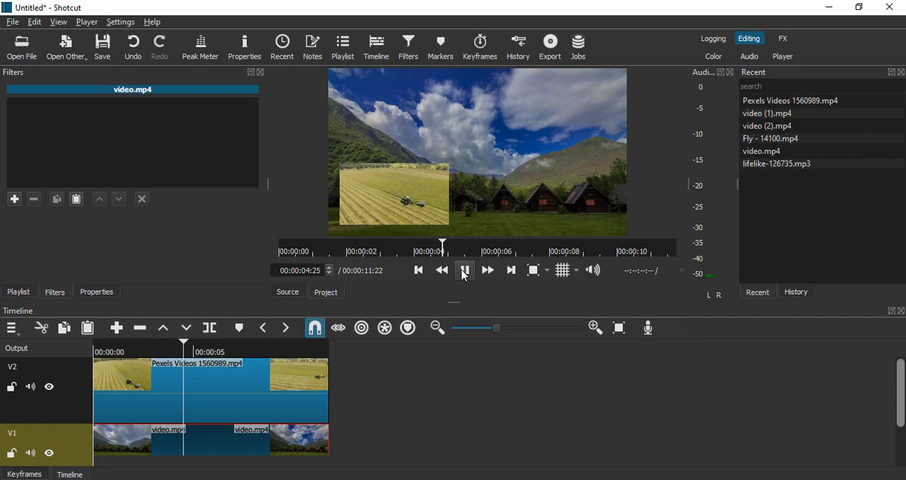
pyautogui.click(464, 269)
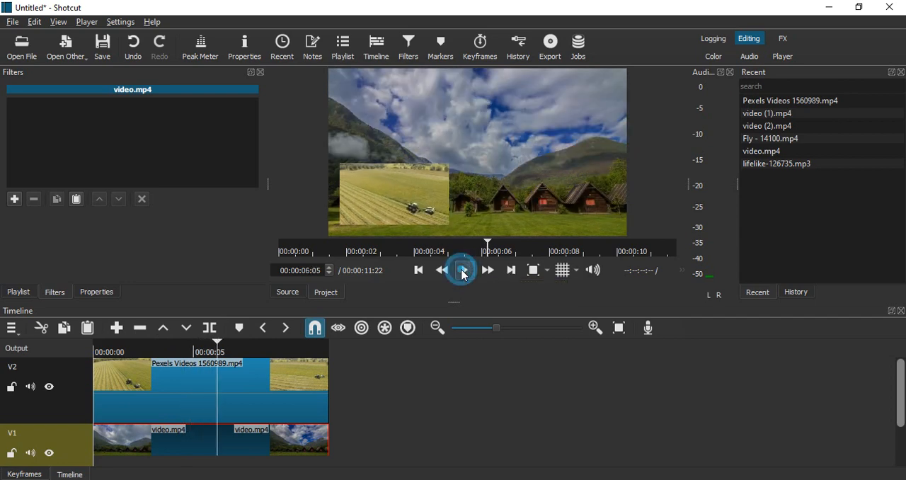
pyautogui.click(463, 270)
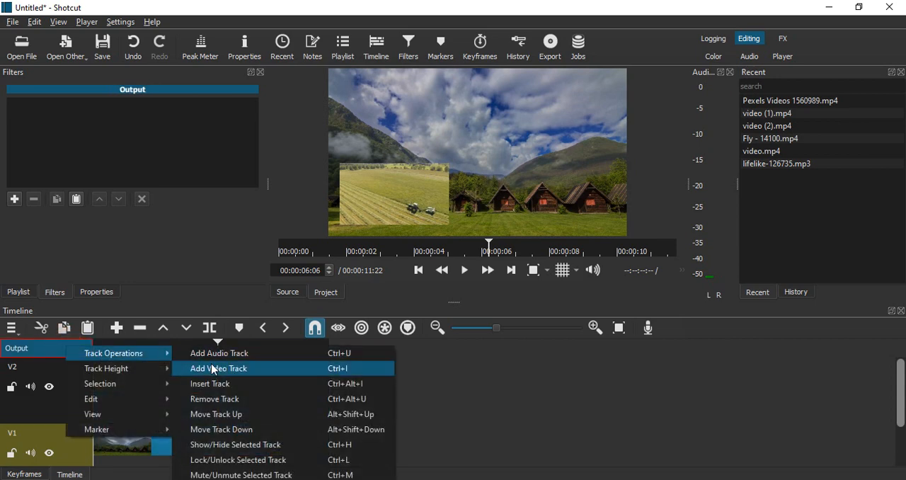
# Add video track V3 and open video (2).mp4 from the Recent list.
pyautogui.click(219, 368)
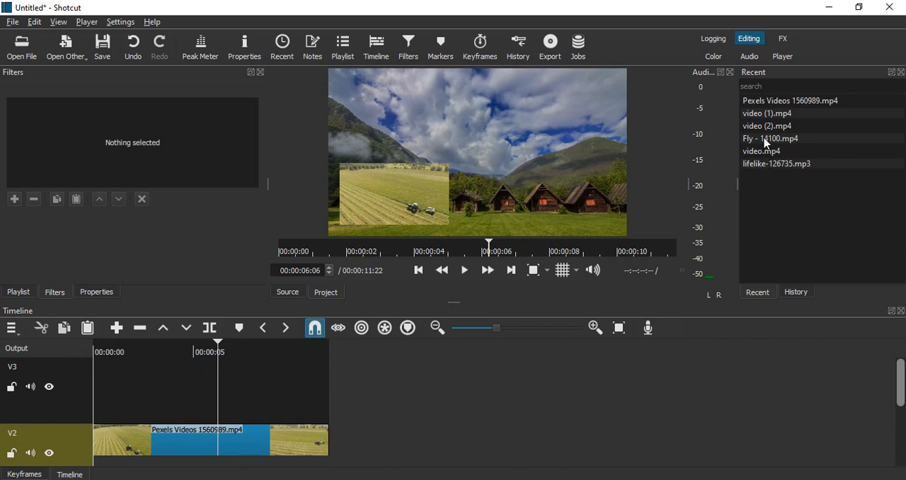
pyautogui.click(770, 138)
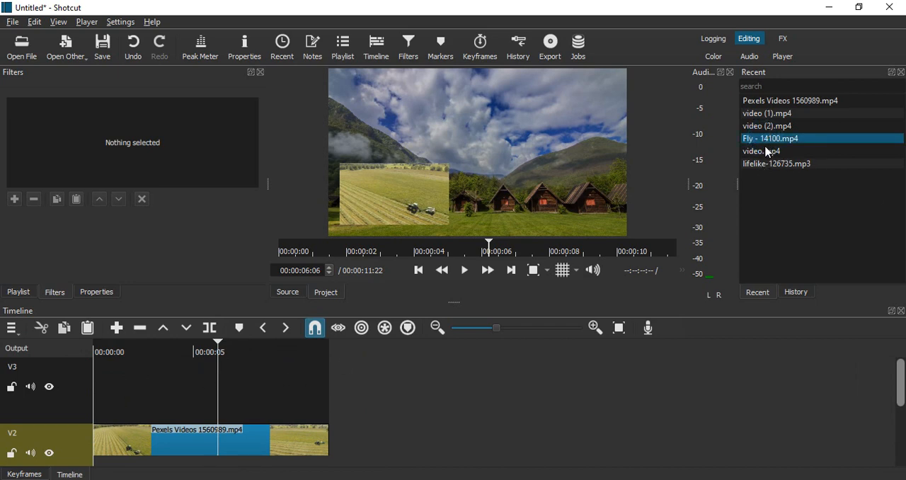
pyautogui.moveTo(778, 149)
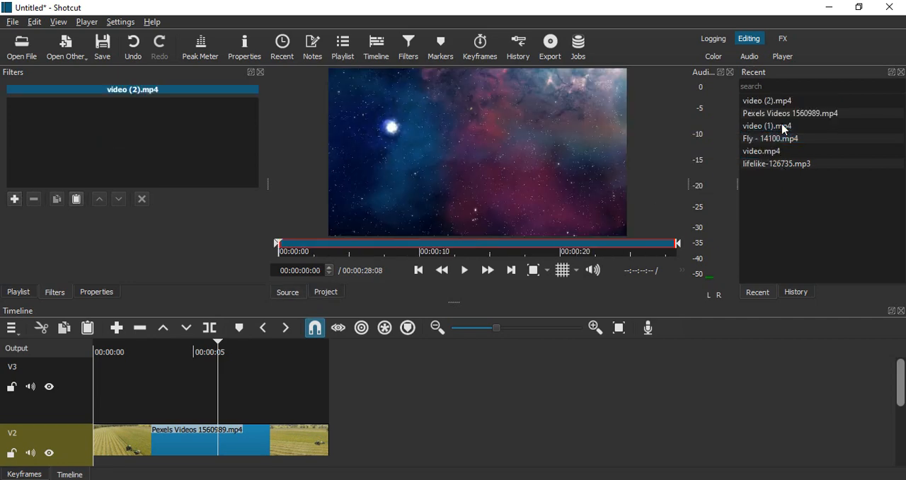
# Put the galaxy clip video (2).mp4 on V3 and trim it to about five seconds.
pyautogui.click(295, 243)
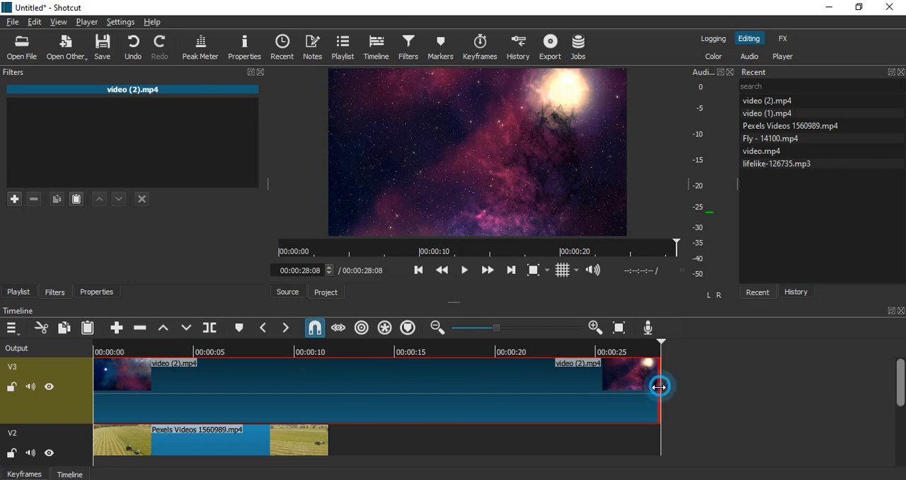
pyautogui.moveTo(659, 386); pyautogui.dragTo(197, 386)
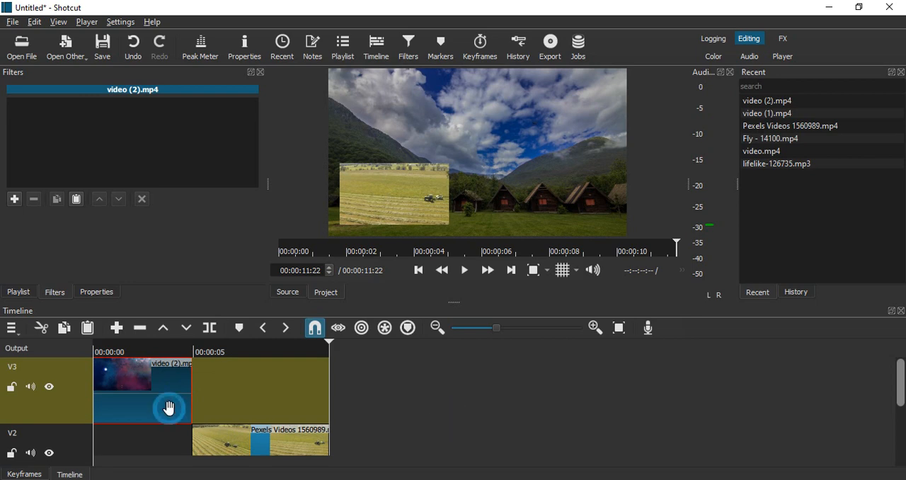
pyautogui.moveTo(408, 42)
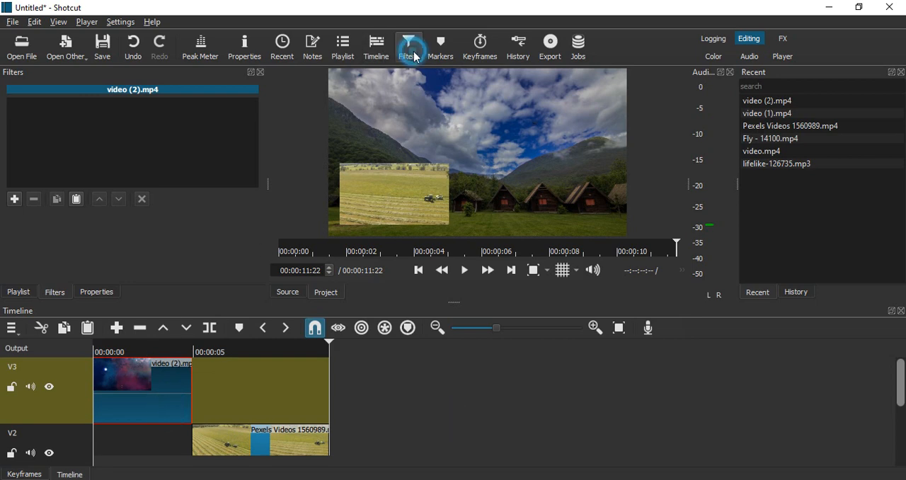
# Add Size, Position & Rotate to the galaxy clip, shrink it to the lower right, then rewind.
pyautogui.click(14, 199)
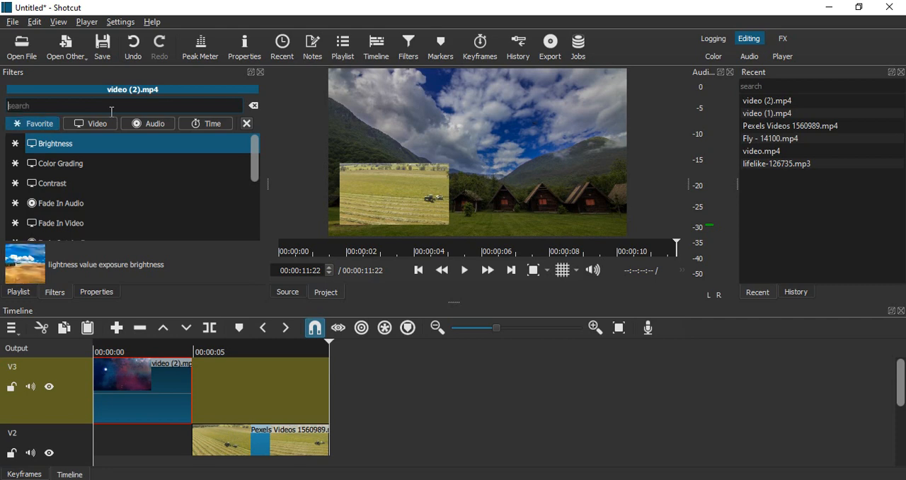
pyautogui.write('size')
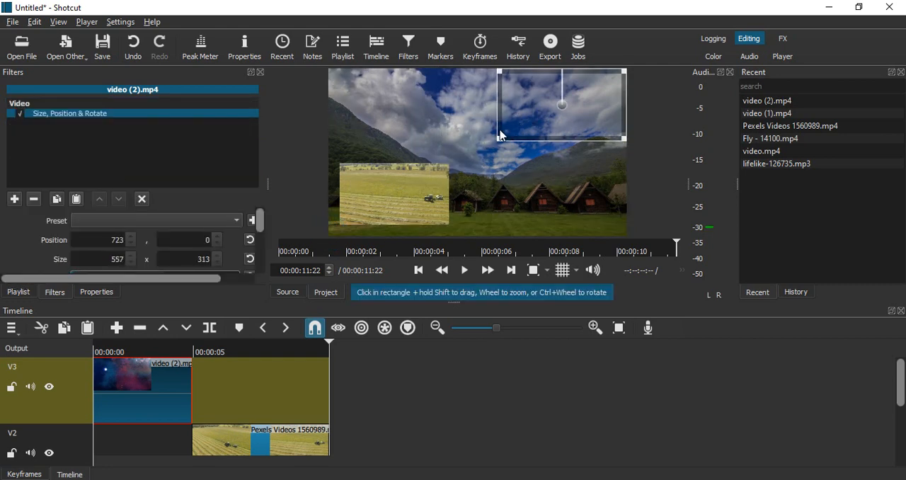
pyautogui.moveTo(562, 106); pyautogui.dragTo(567, 110)
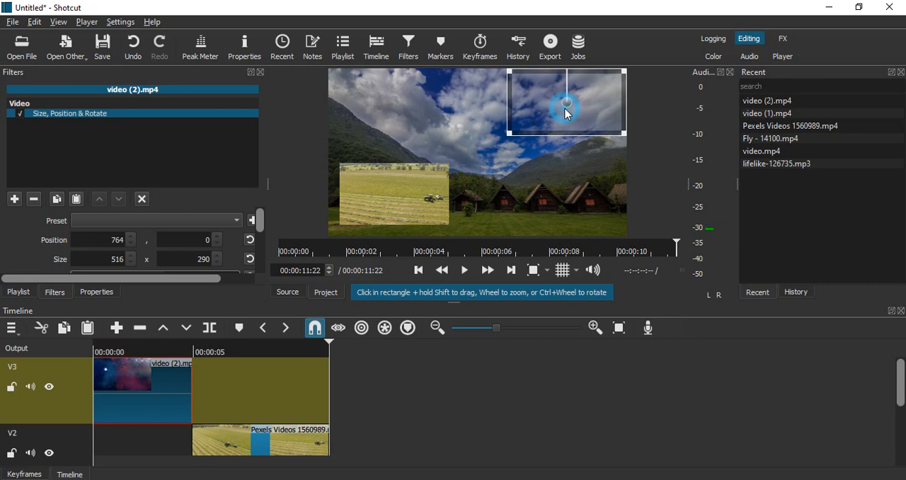
pyautogui.moveTo(566, 103); pyautogui.dragTo(545, 184)
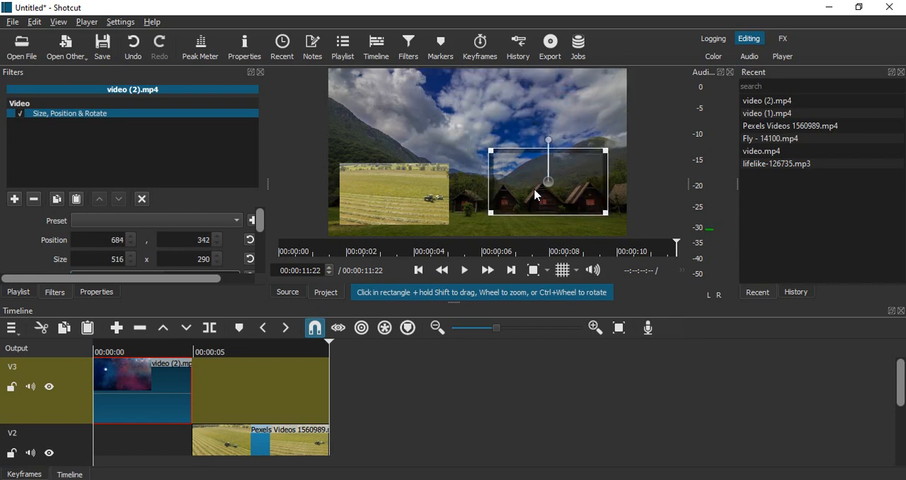
pyautogui.moveTo(549, 182); pyautogui.dragTo(549, 199)
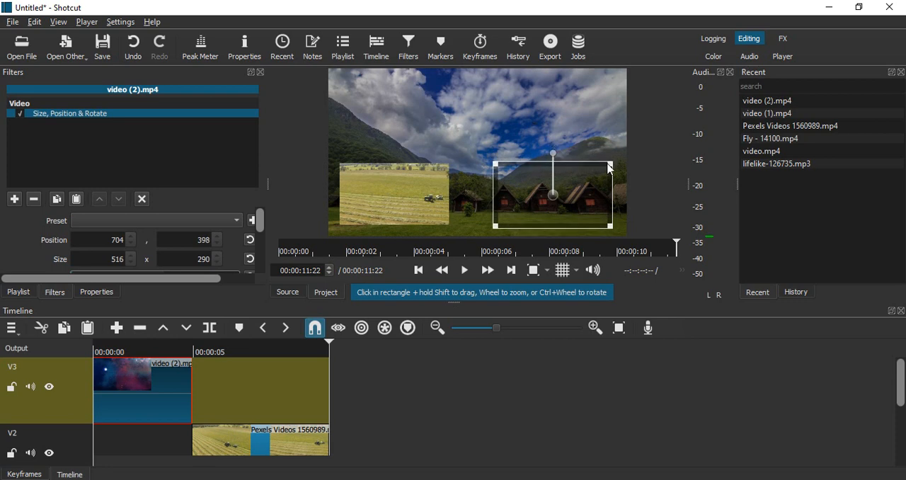
pyautogui.moveTo(610, 164); pyautogui.dragTo(603, 169)
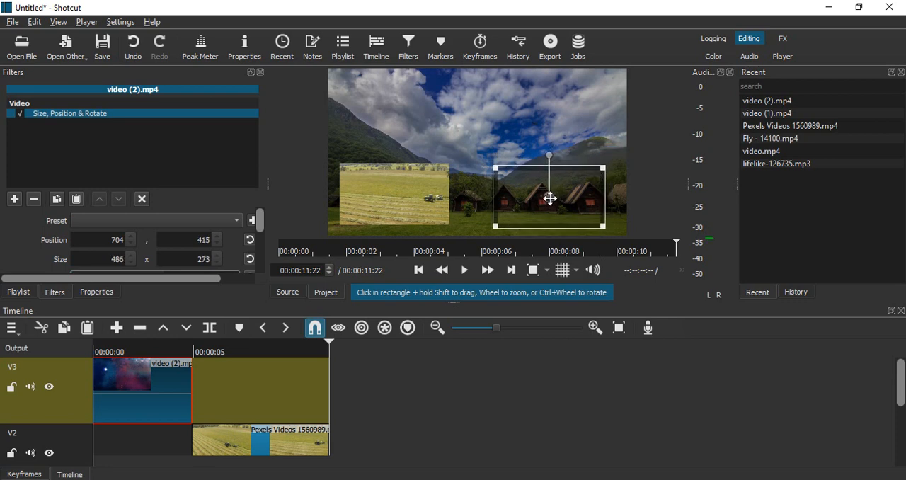
pyautogui.moveTo(549, 198); pyautogui.dragTo(550, 196)
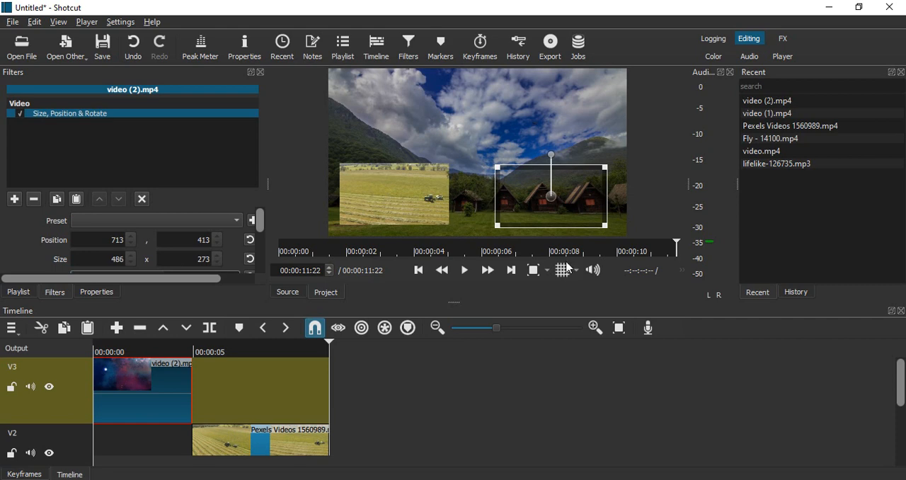
pyautogui.click(418, 270)
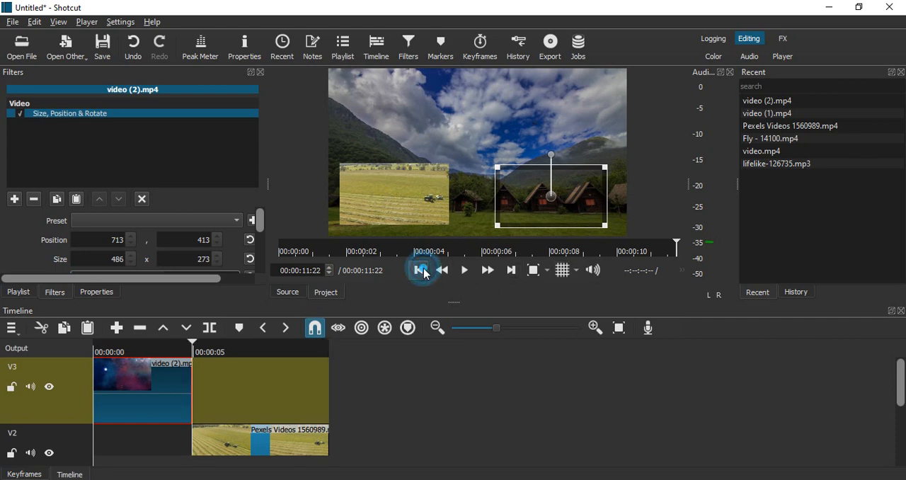
pyautogui.click(419, 269)
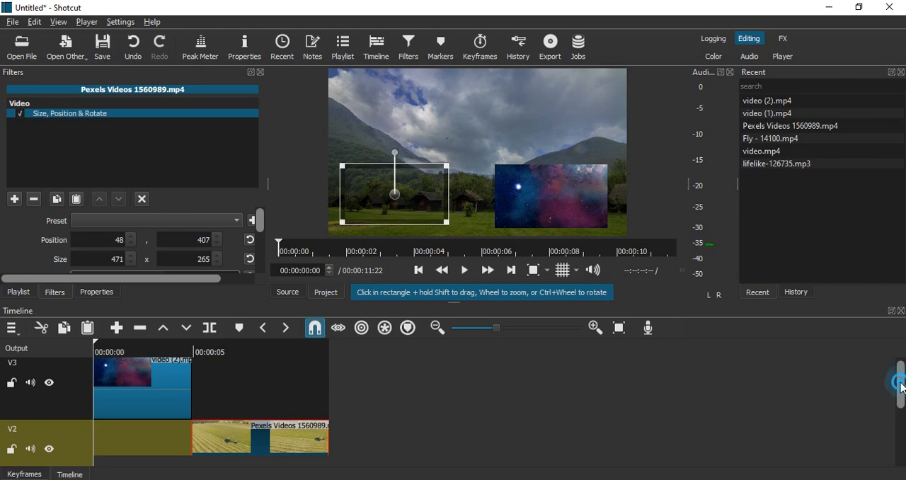
pyautogui.scroll(-3)
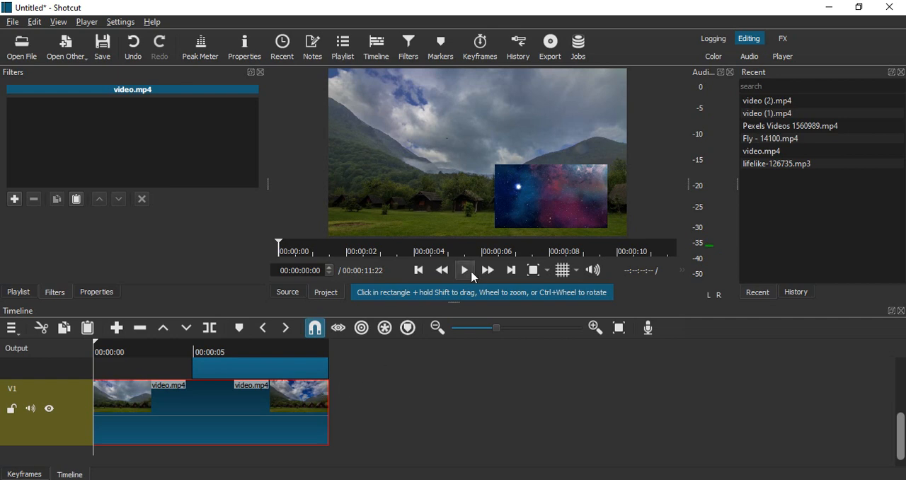
pyautogui.click(464, 270)
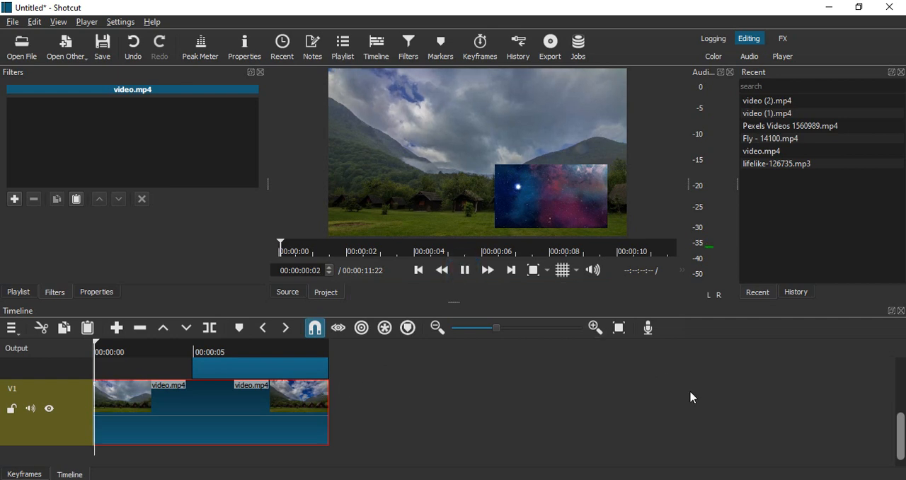